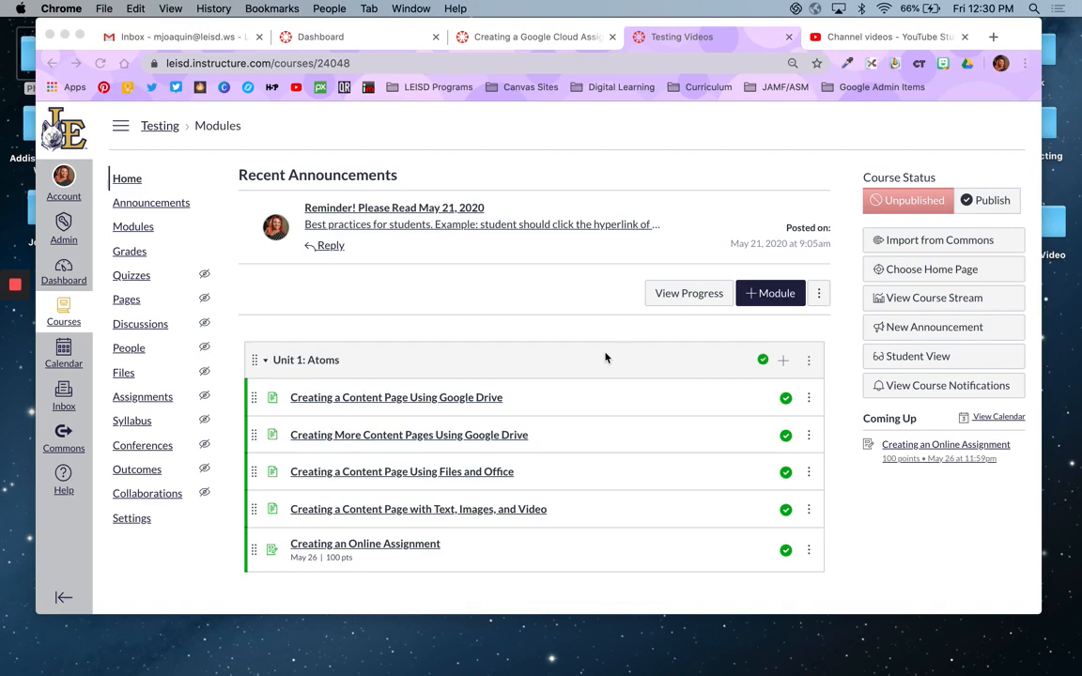
- Add a new assignment named 'Creating a Google Cloud Assignment' to Unit 1: Atoms
scroll(down, 3)
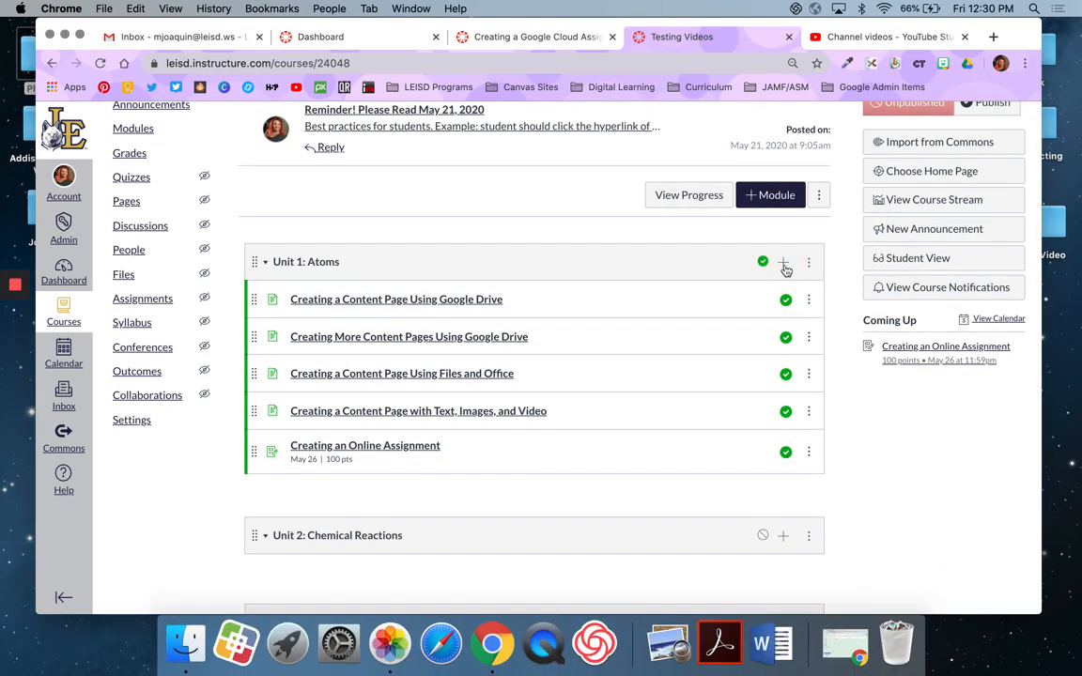
click(783, 261)
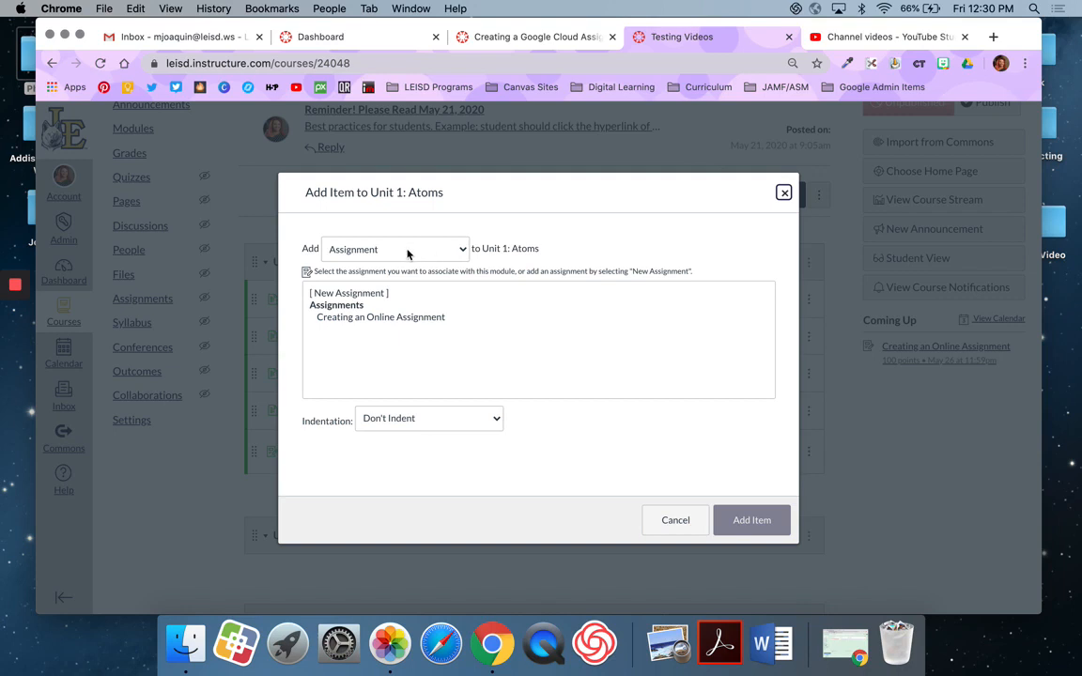
click(349, 292)
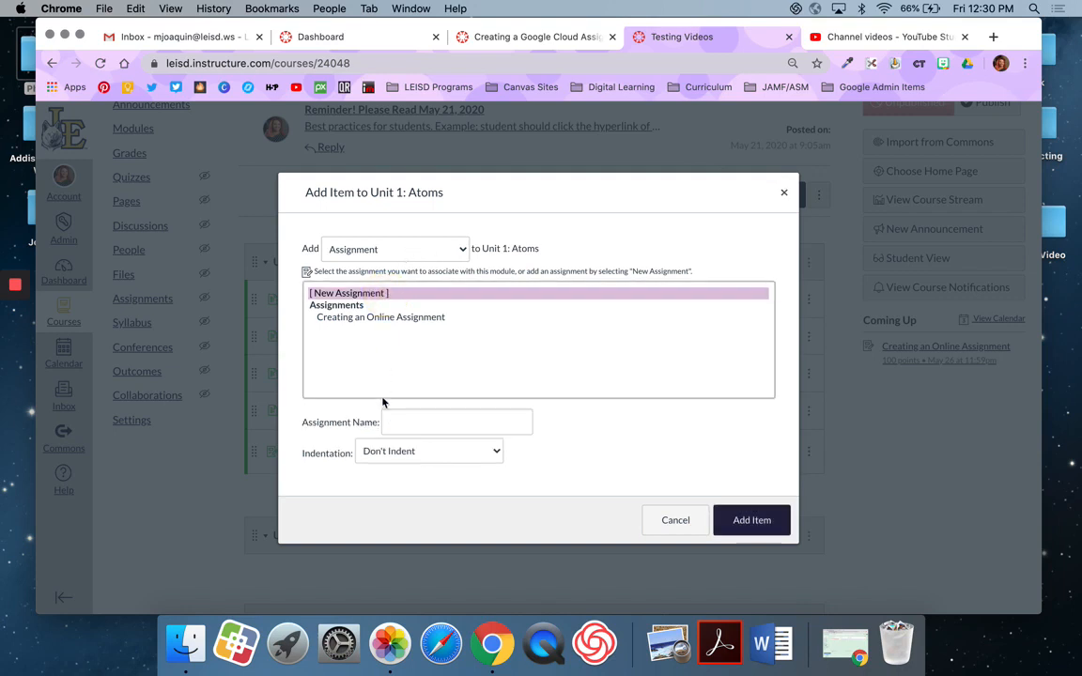
text(C)
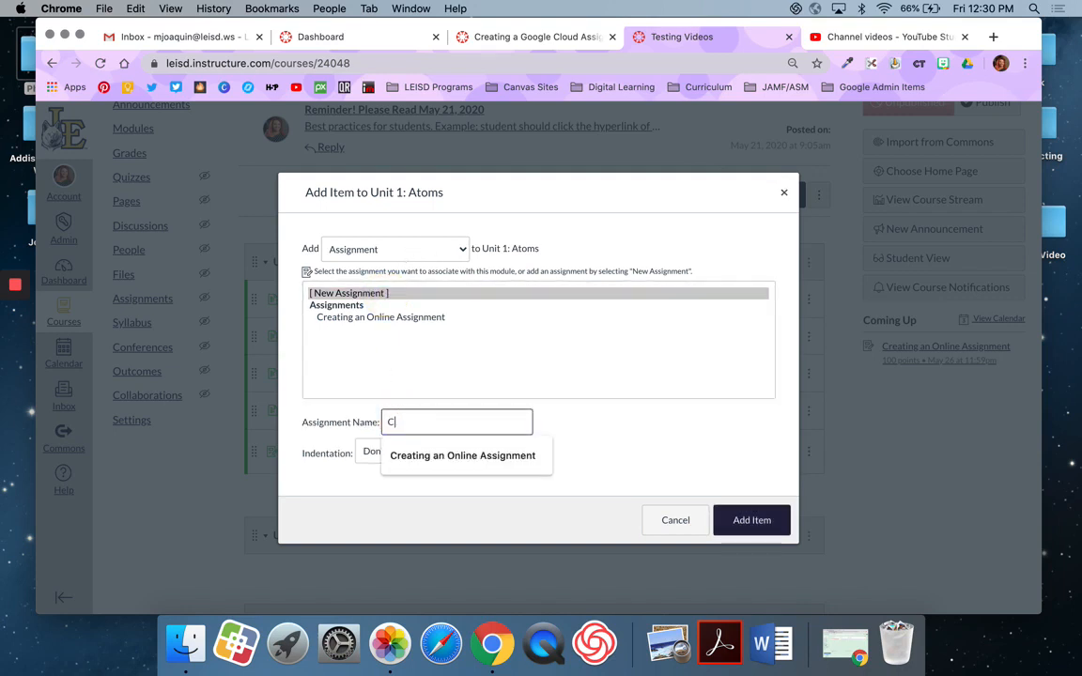
text(reating a Google Cloud Assignment)
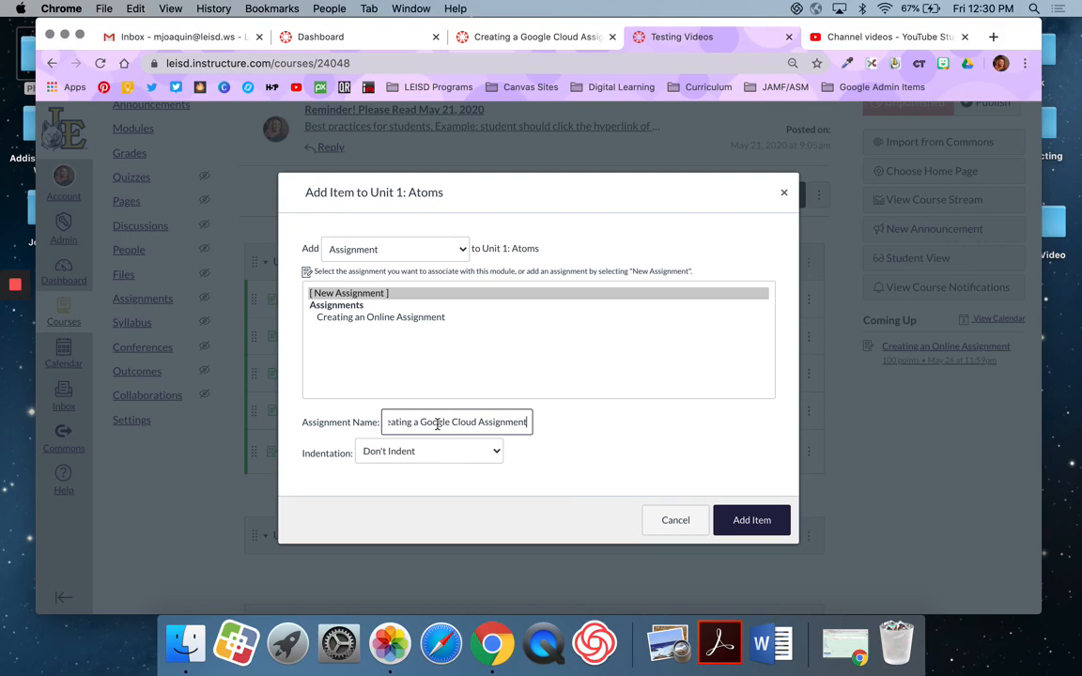
click(751, 519)
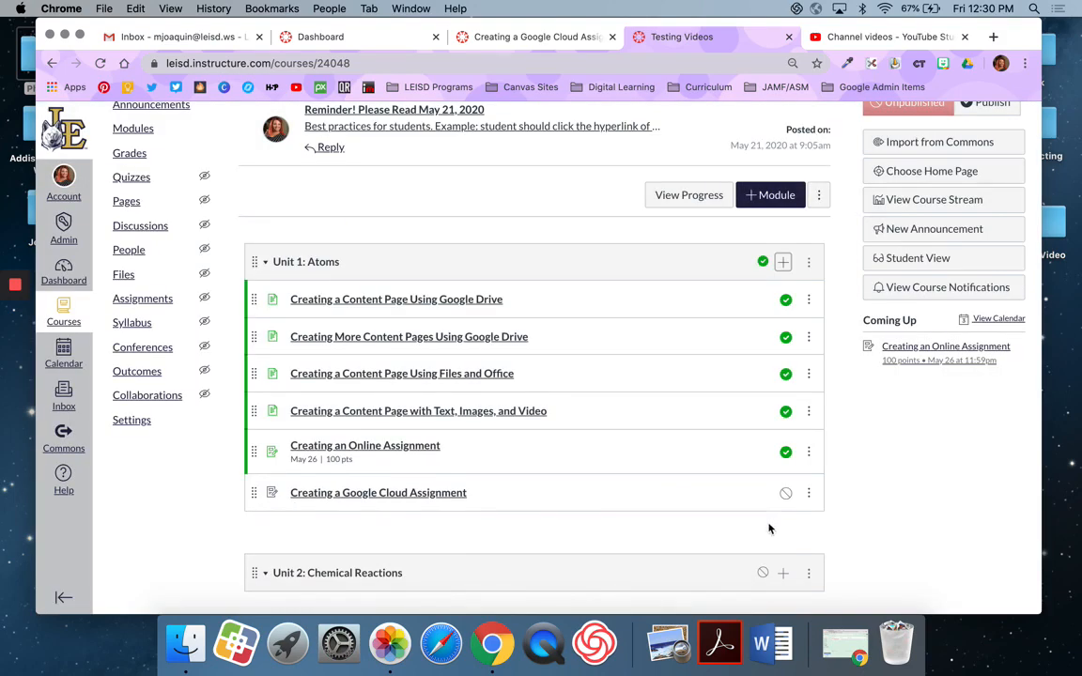
- Edit the Google Cloud assignment, setting 100 points and Percentage grade display
click(378, 492)
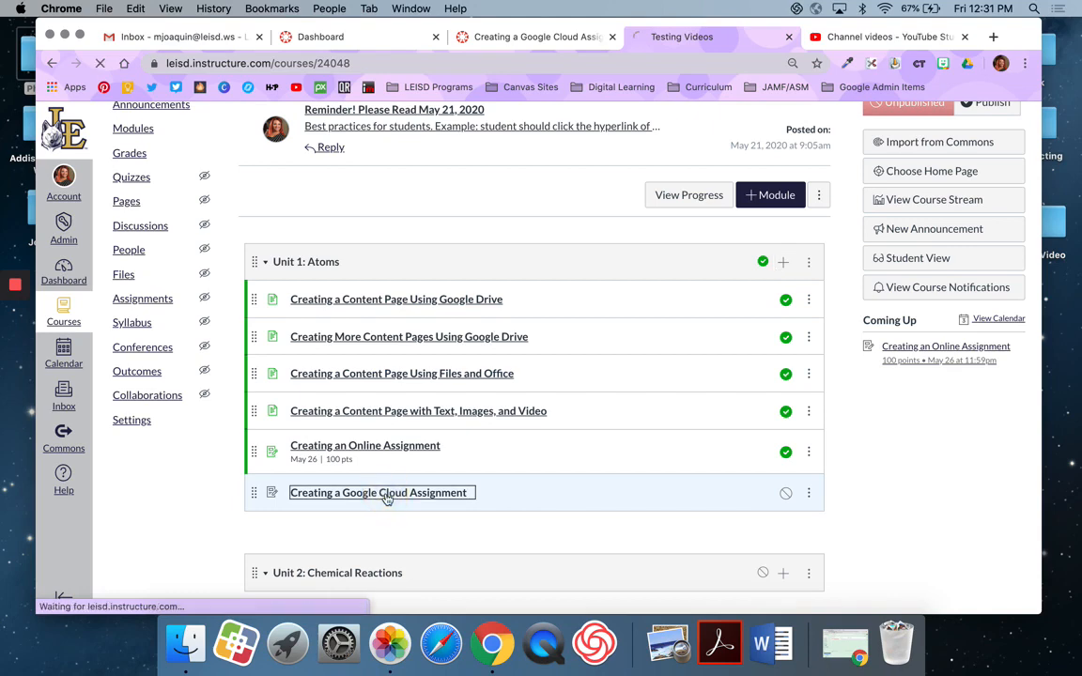
click(380, 493)
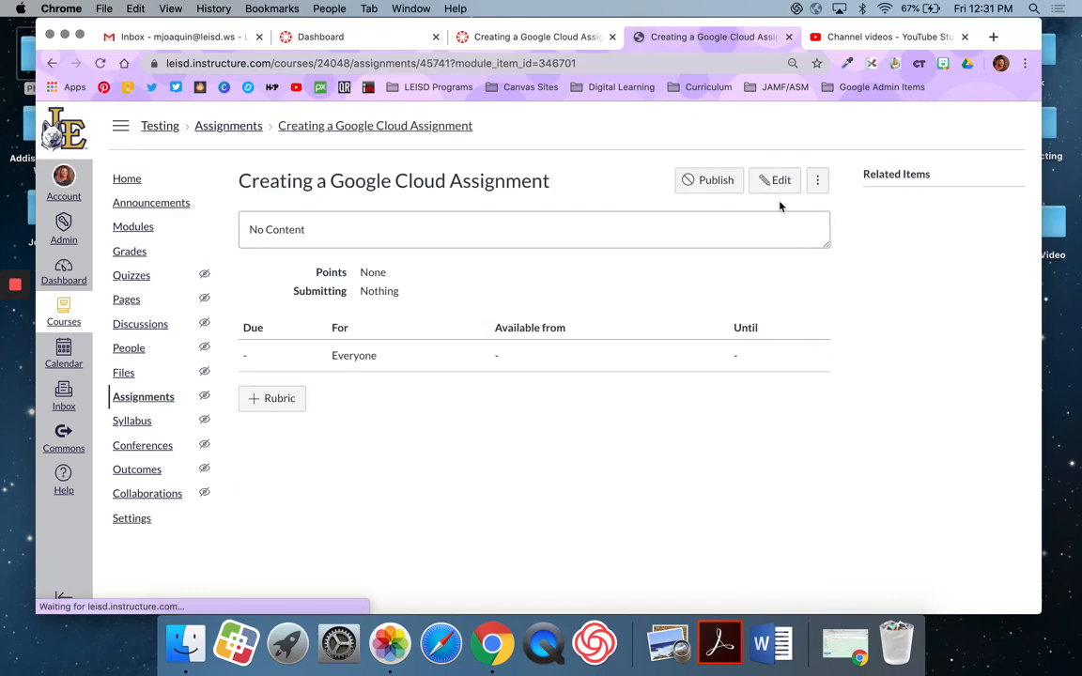
click(775, 179)
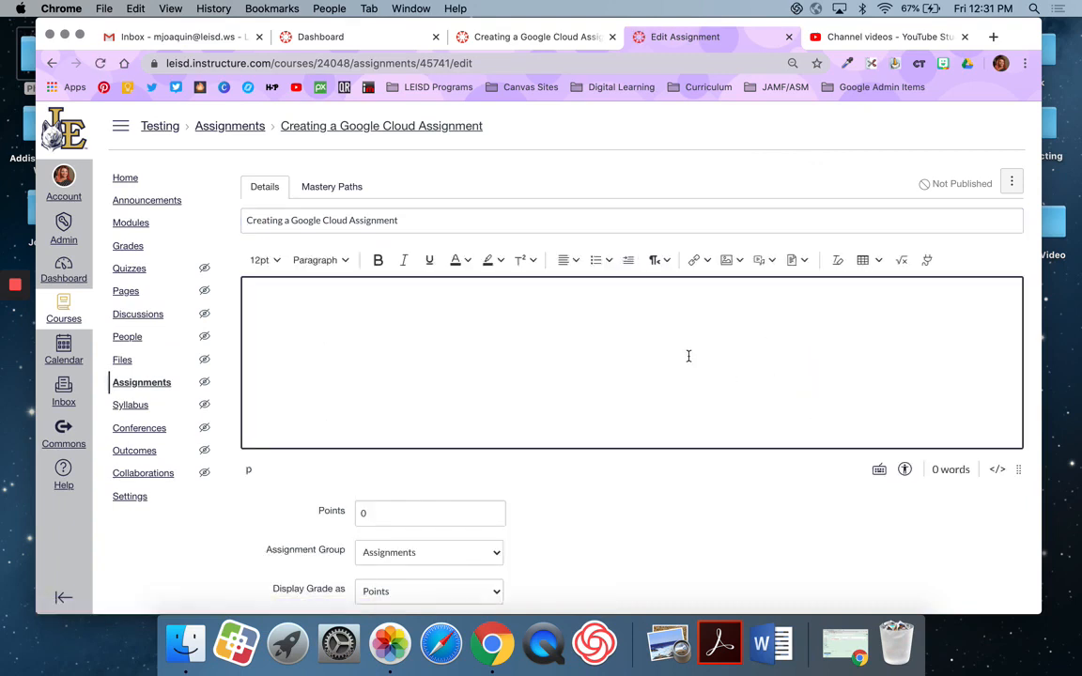
mouse_move(806, 330)
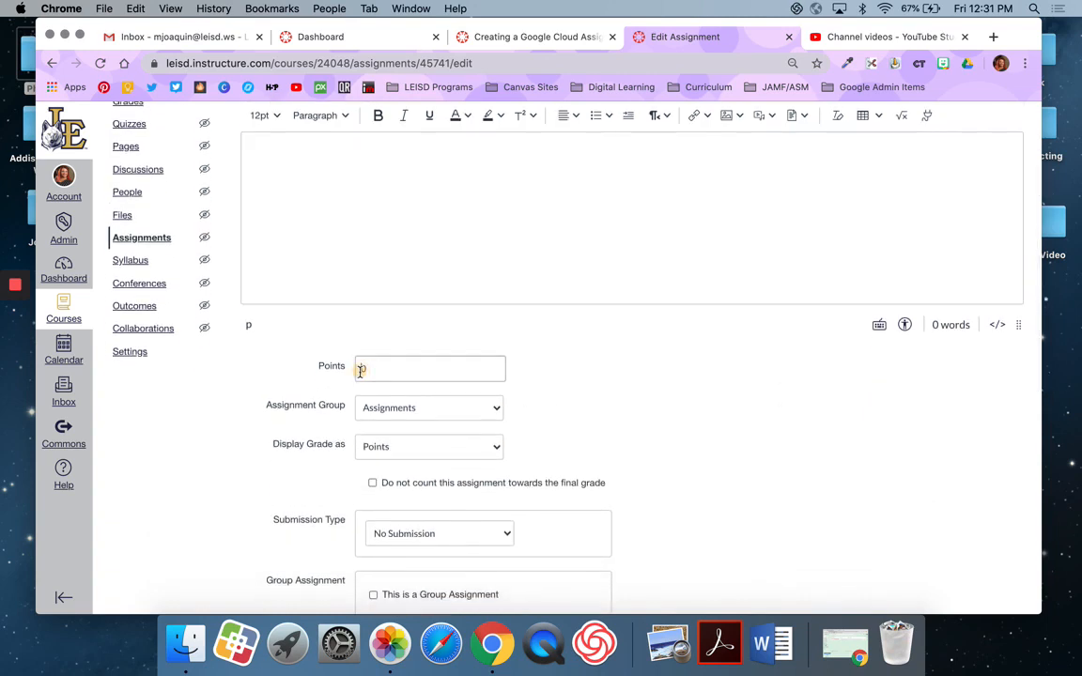
click(429, 447)
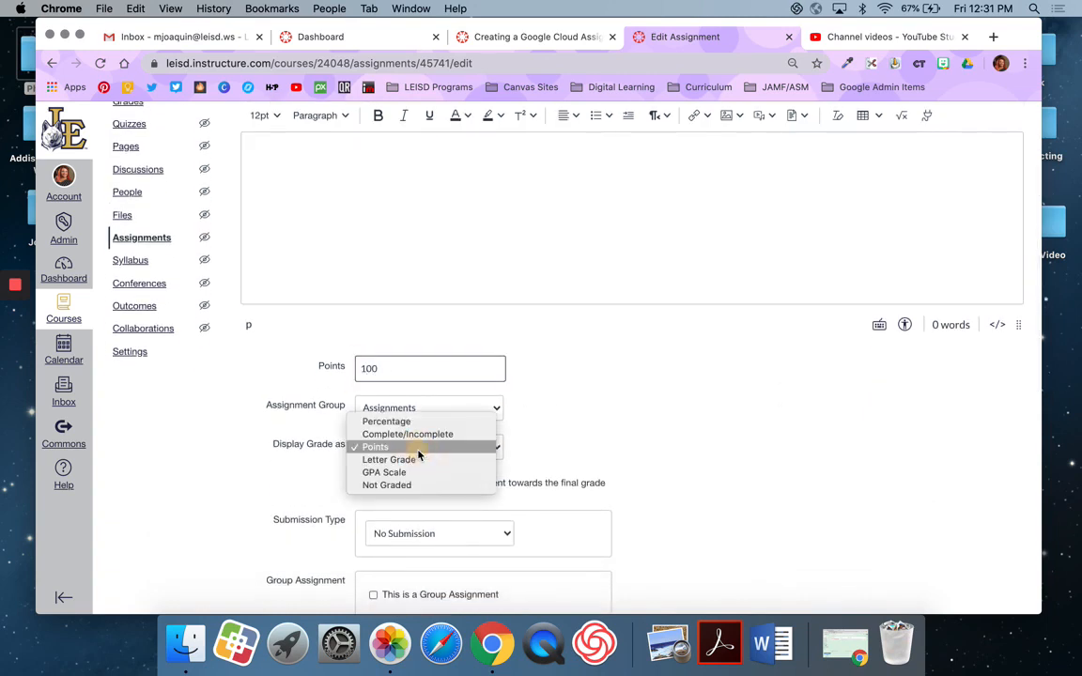
click(386, 421)
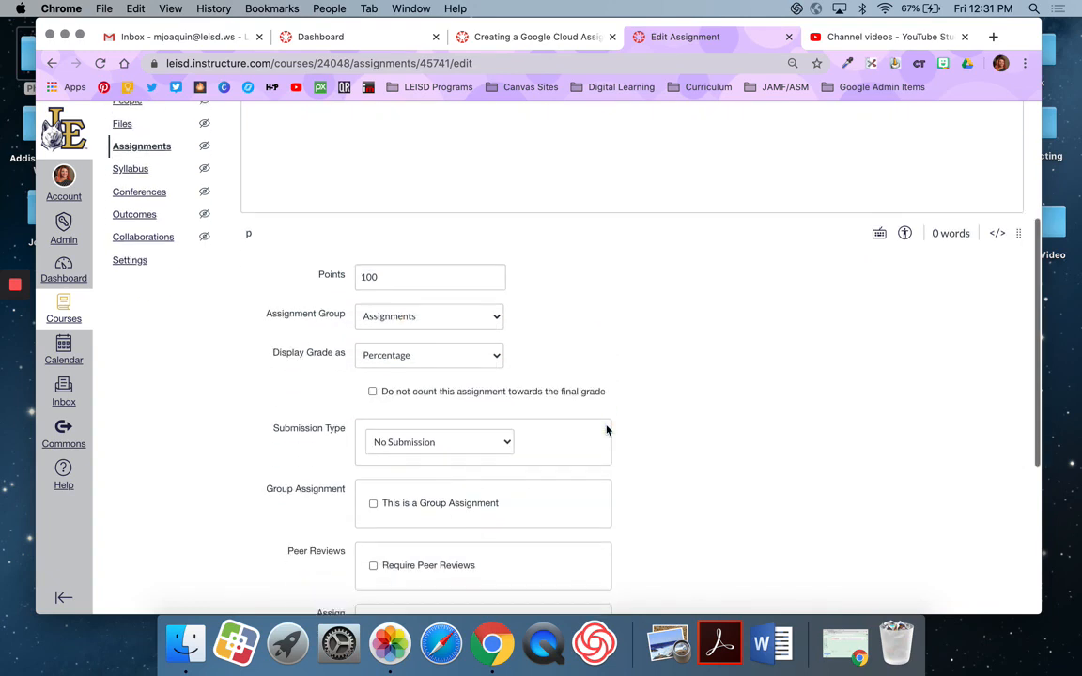
- Choose External Tool as the assignment's submission type
scroll(down, 3)
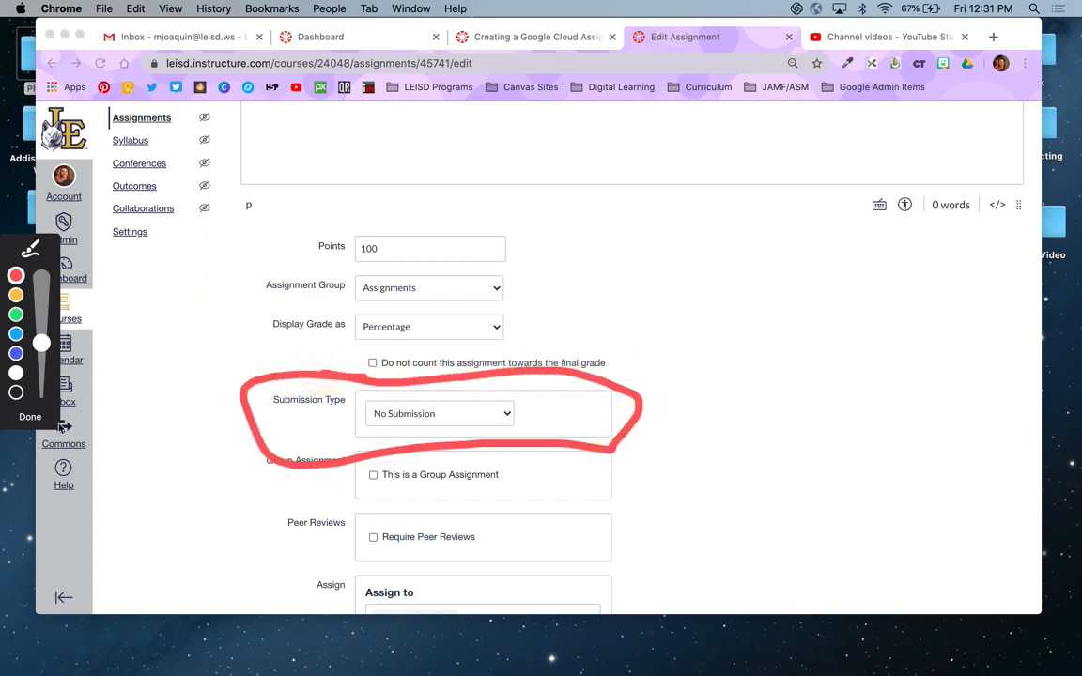
click(30, 417)
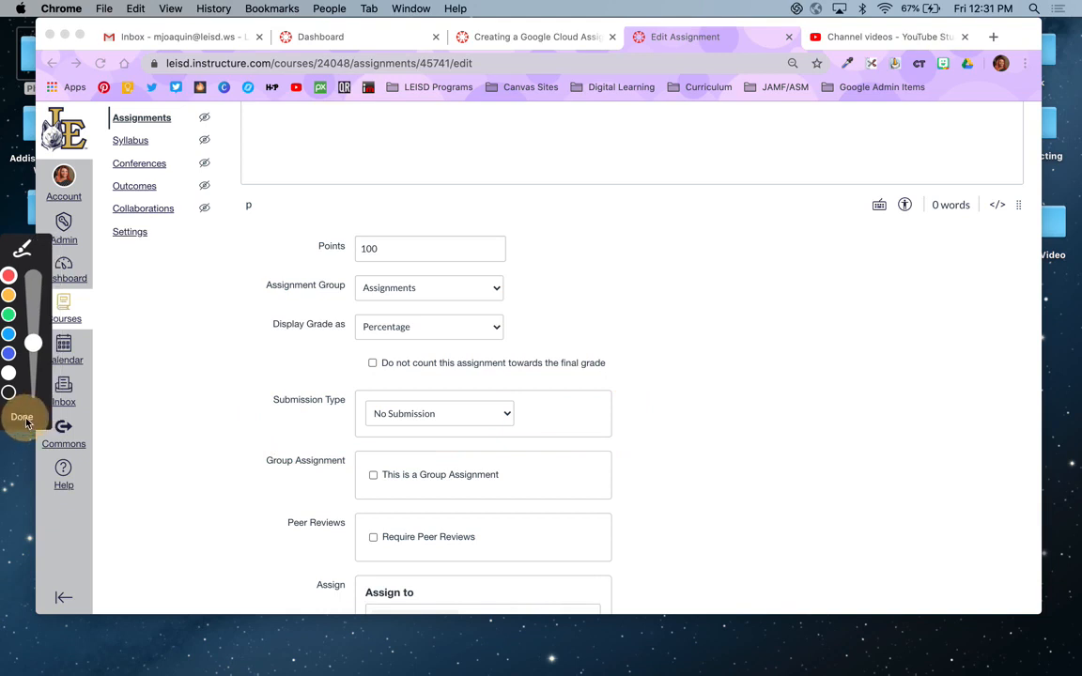
click(439, 413)
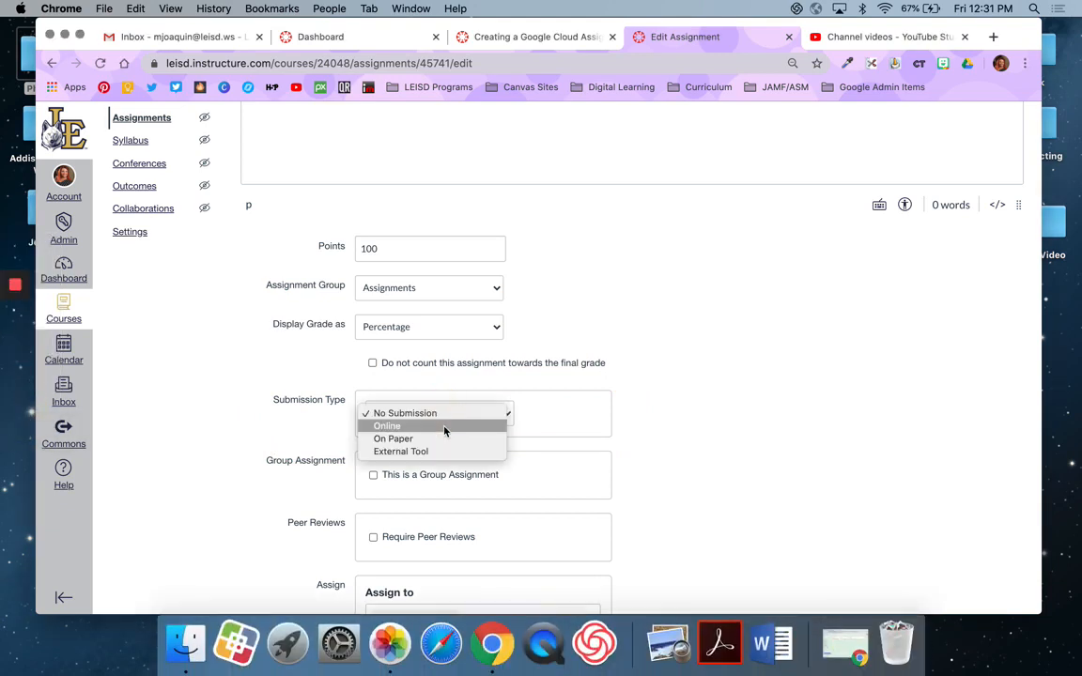
mouse_move(454, 458)
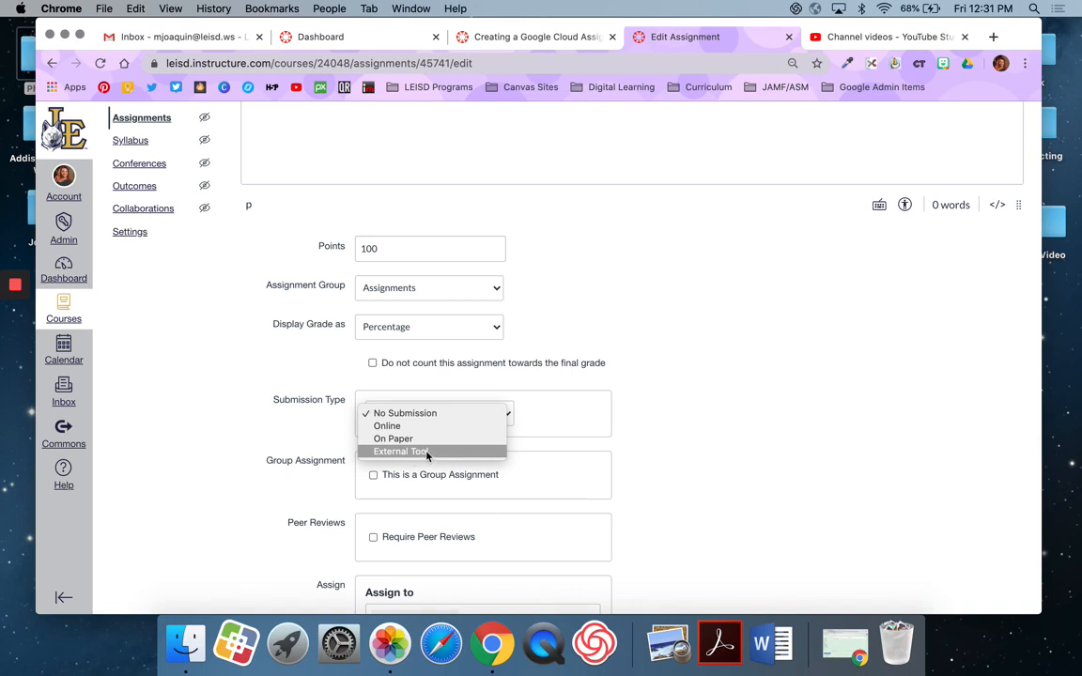
mouse_move(429, 426)
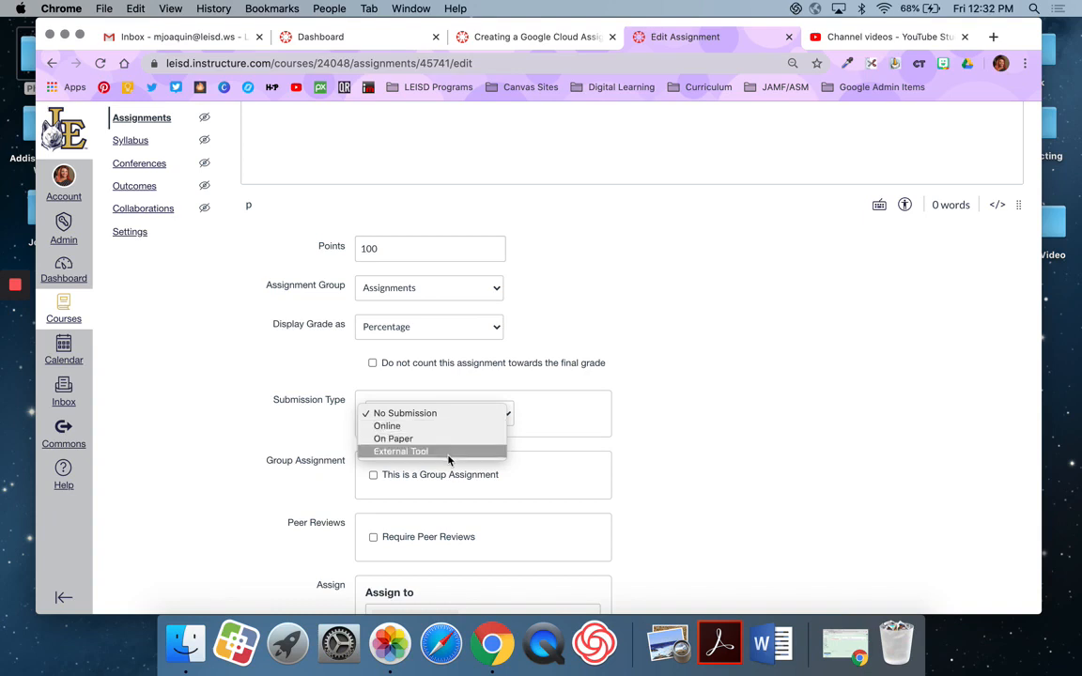
mouse_move(432, 459)
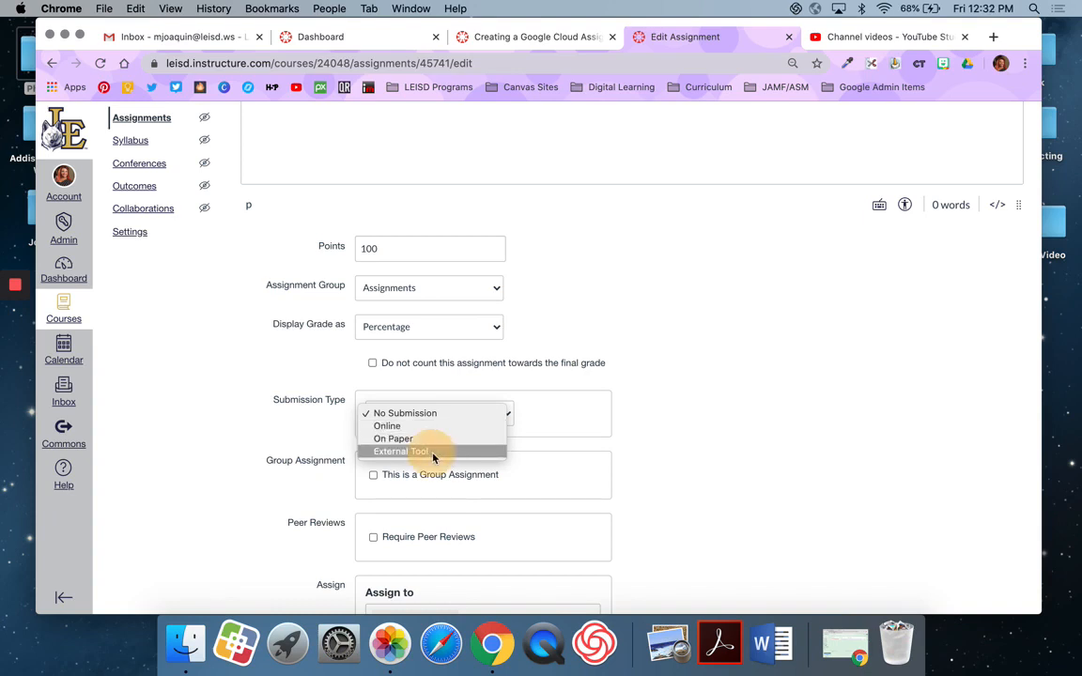
click(401, 451)
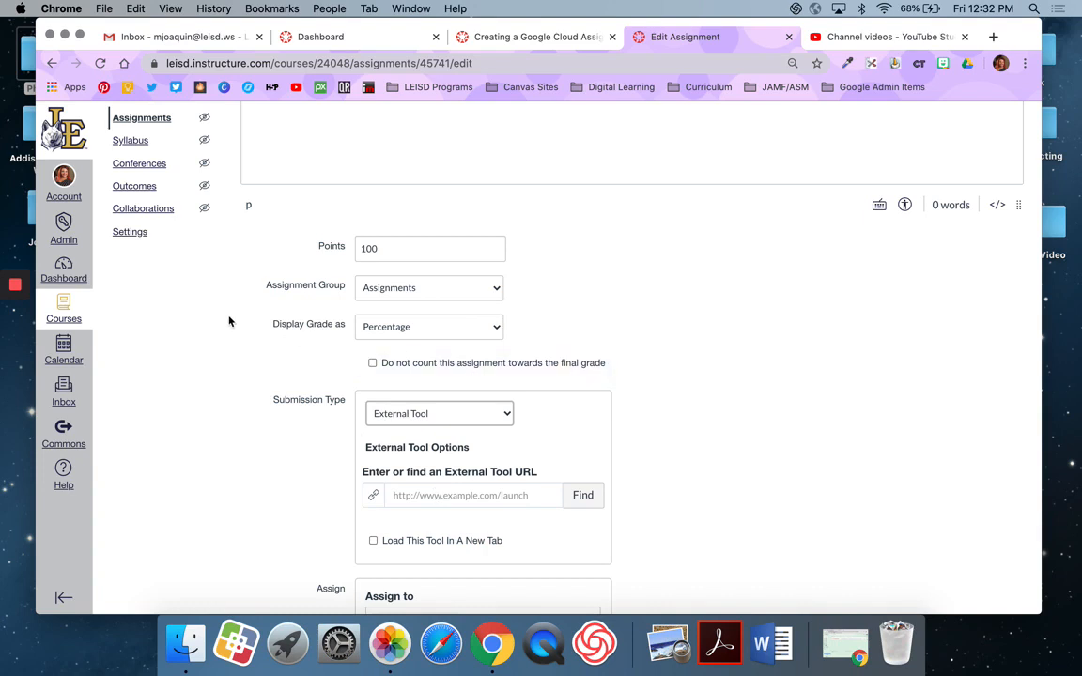
scroll(down, 3)
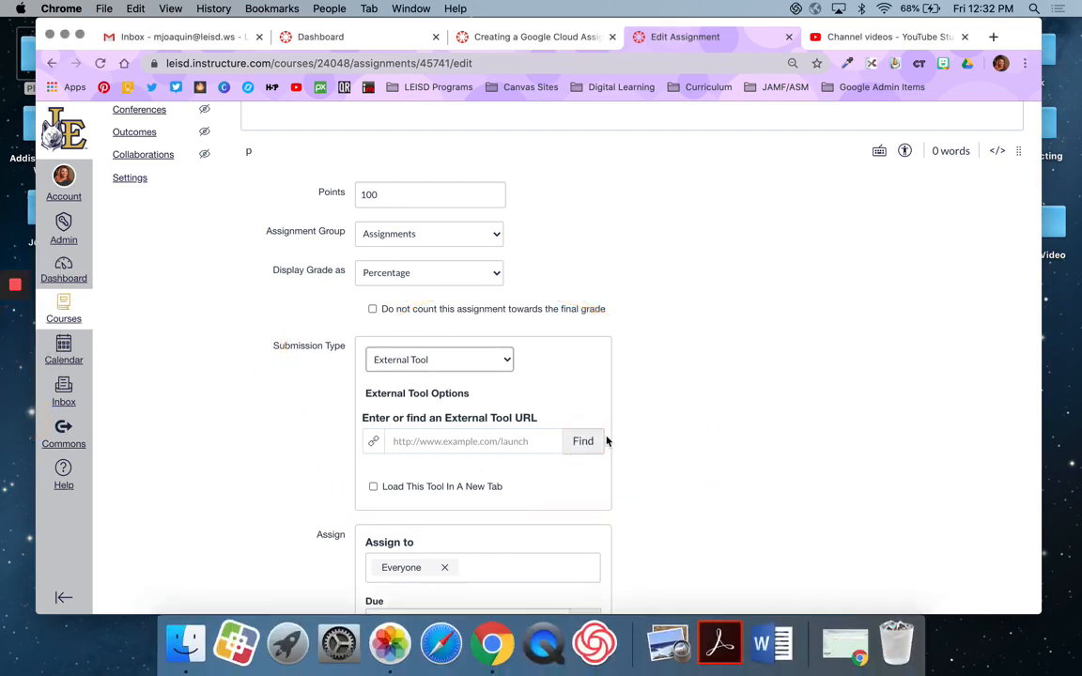
- Select the Google Docs Cloud Assignment tool and attach Book Review Doc from Drive
click(583, 442)
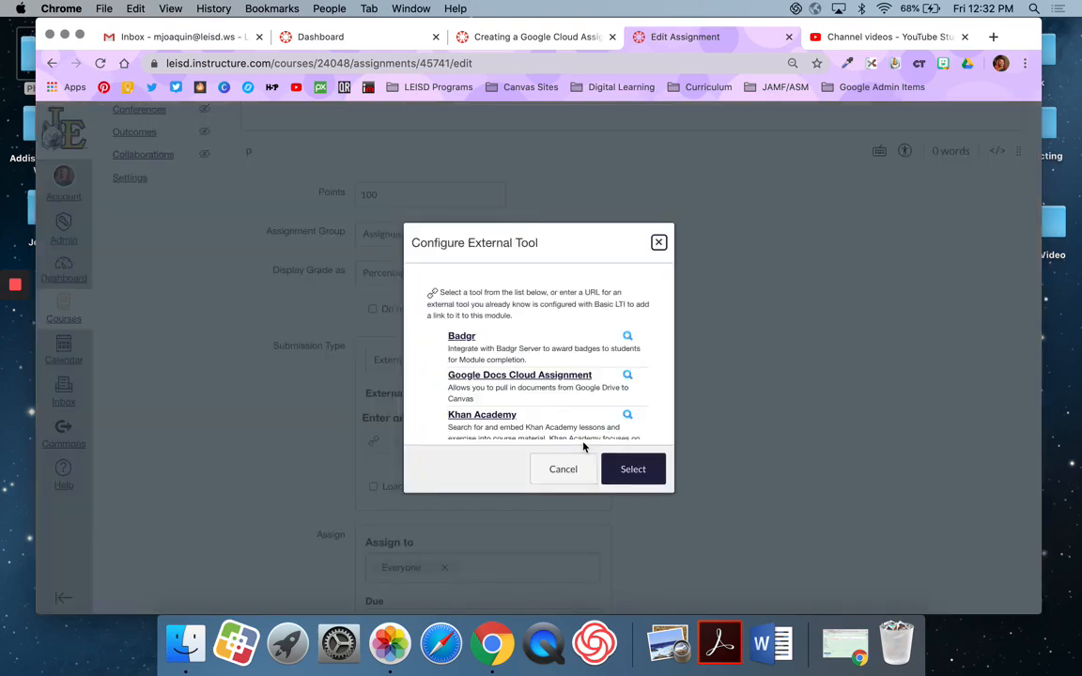
click(519, 320)
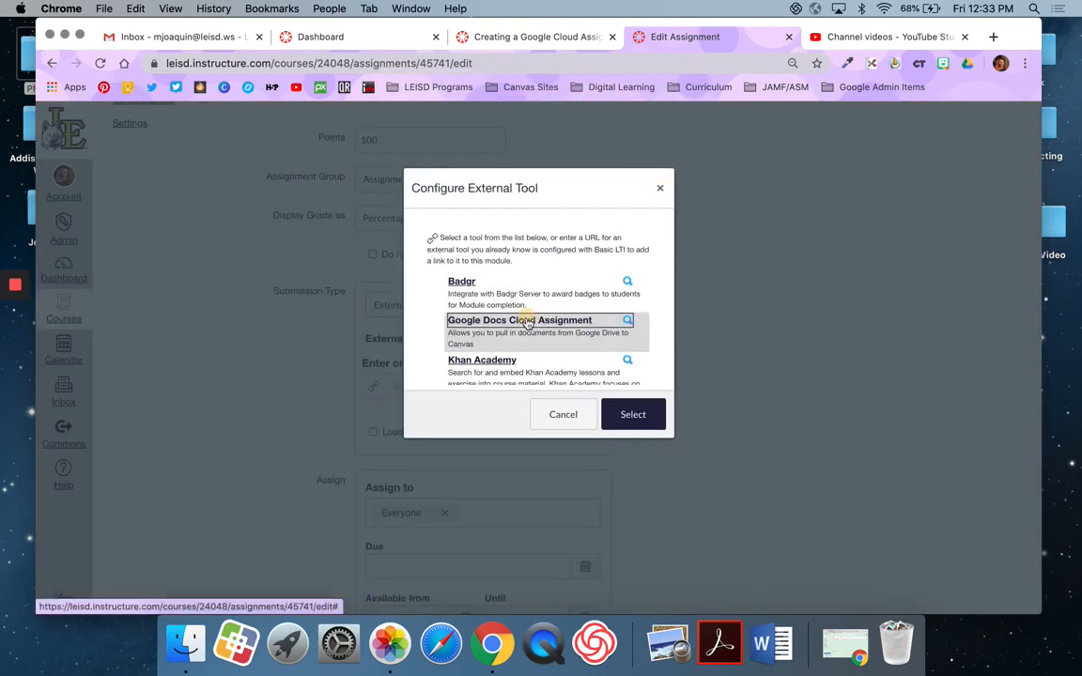
click(632, 415)
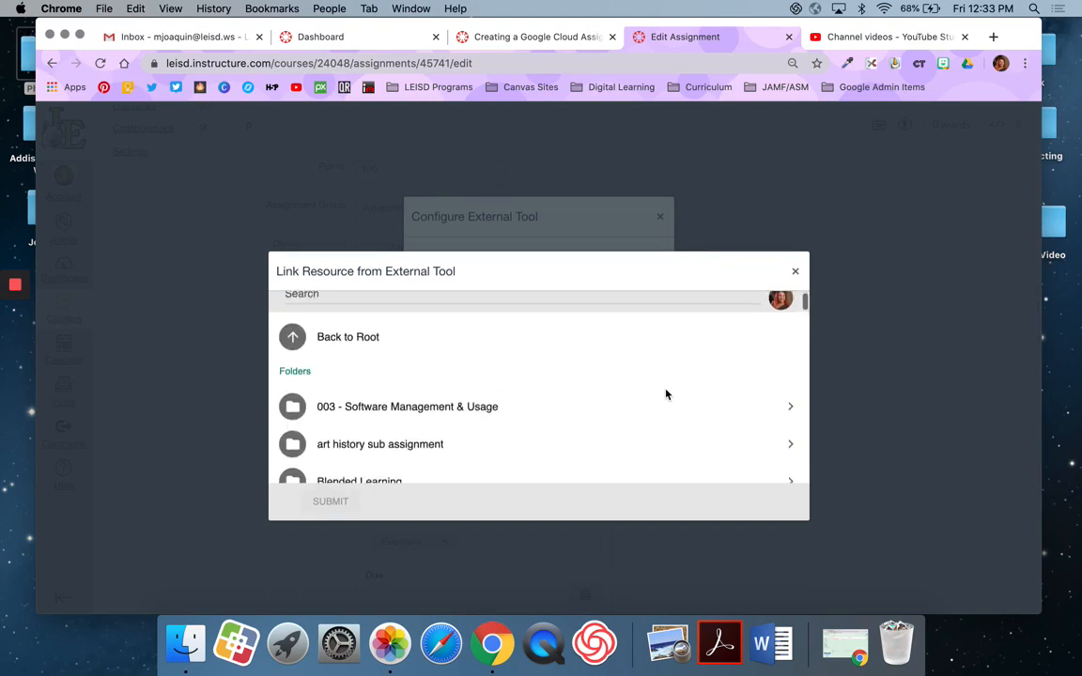
scroll(down, 3)
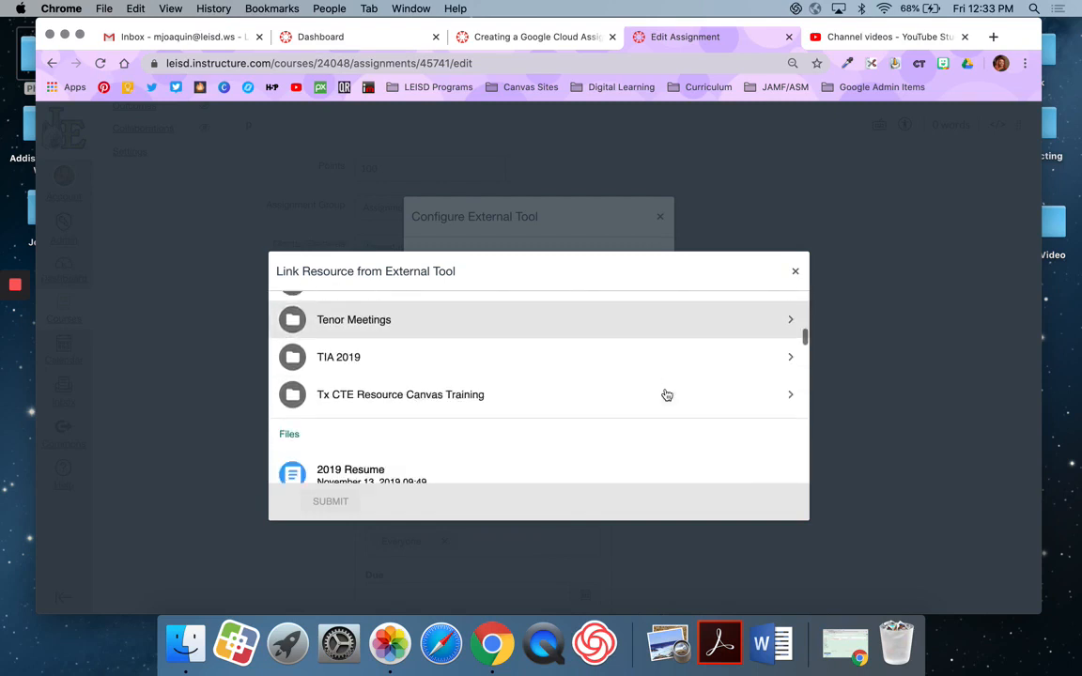
scroll(down, 3)
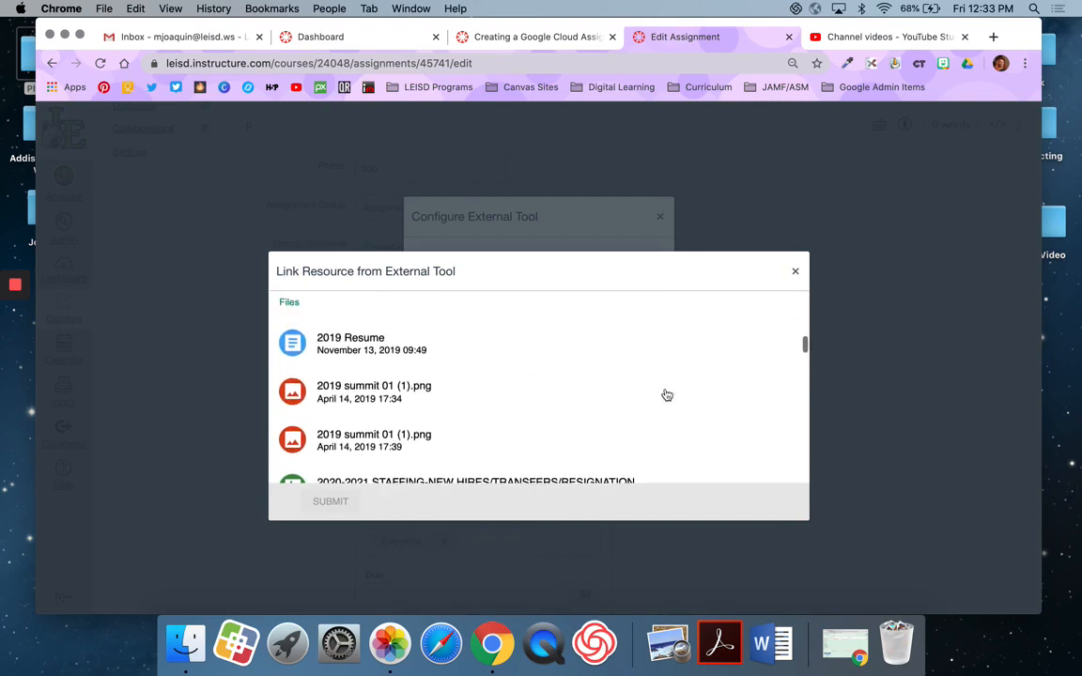
scroll(down, 3)
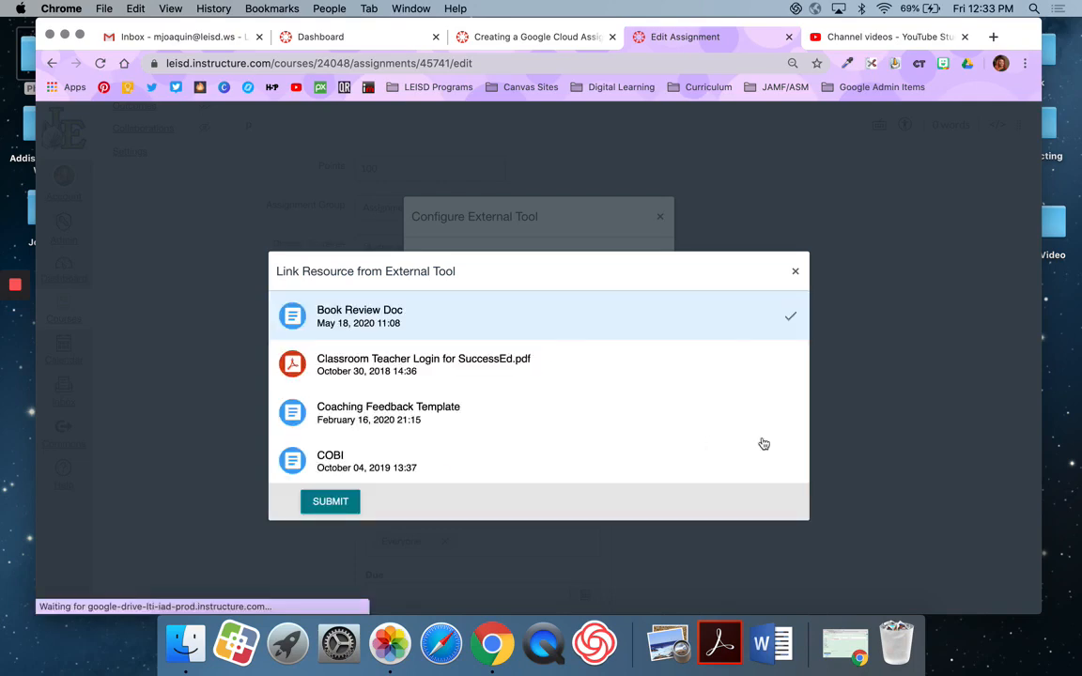
click(329, 500)
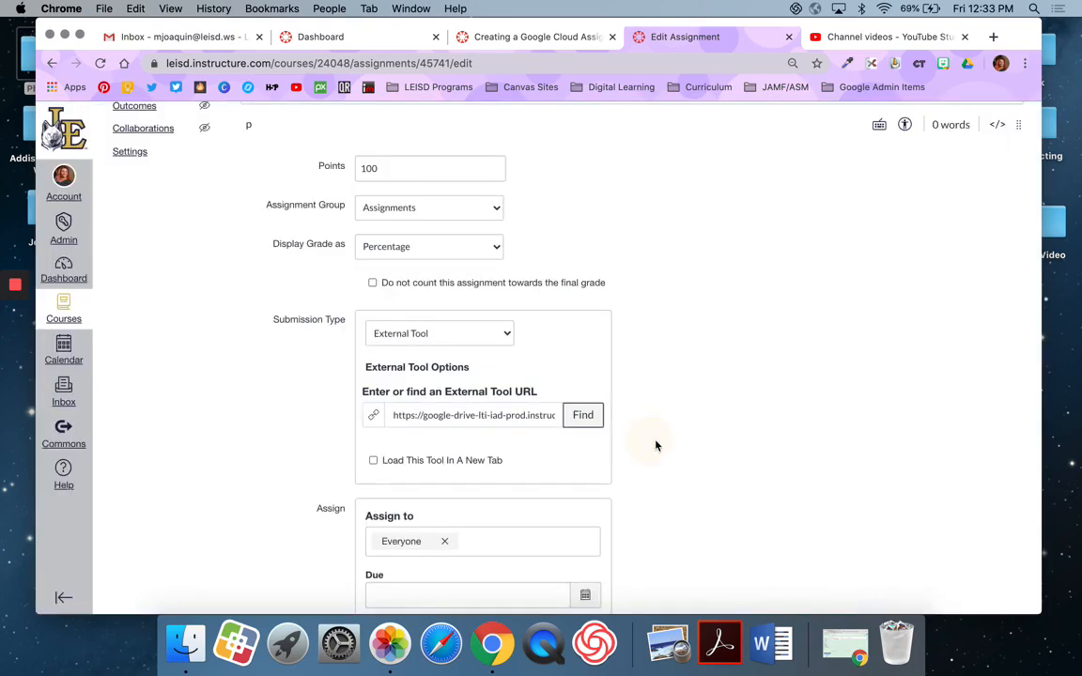
- Set due May 29, available May 22 until Jun 2, and Save & Publish
scroll(down, 3)
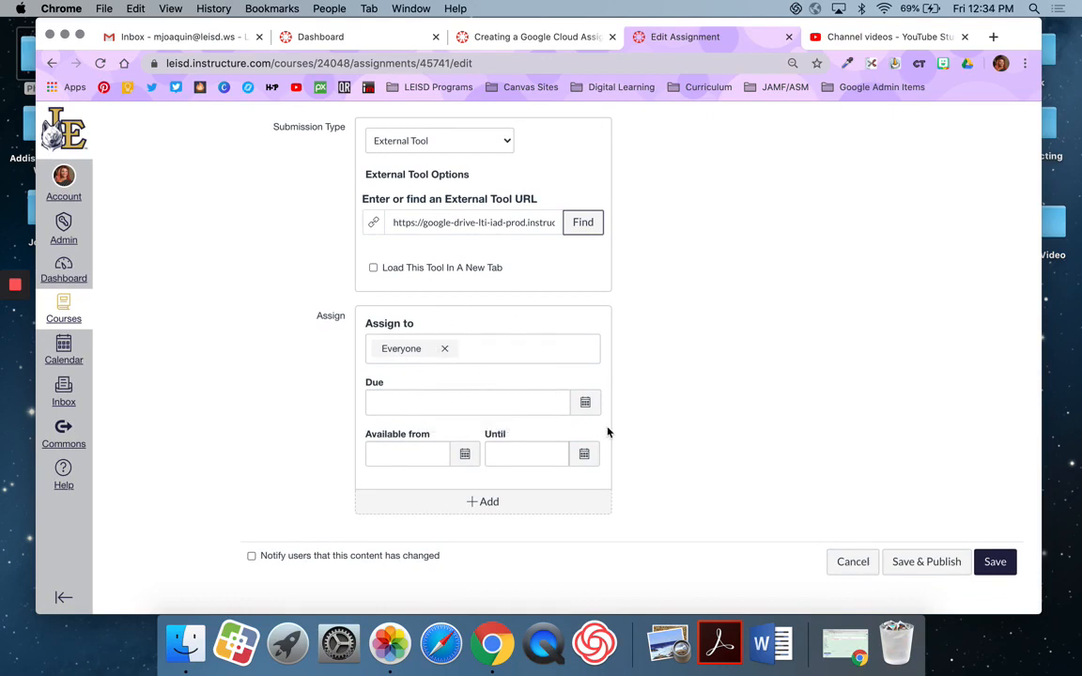
click(467, 402)
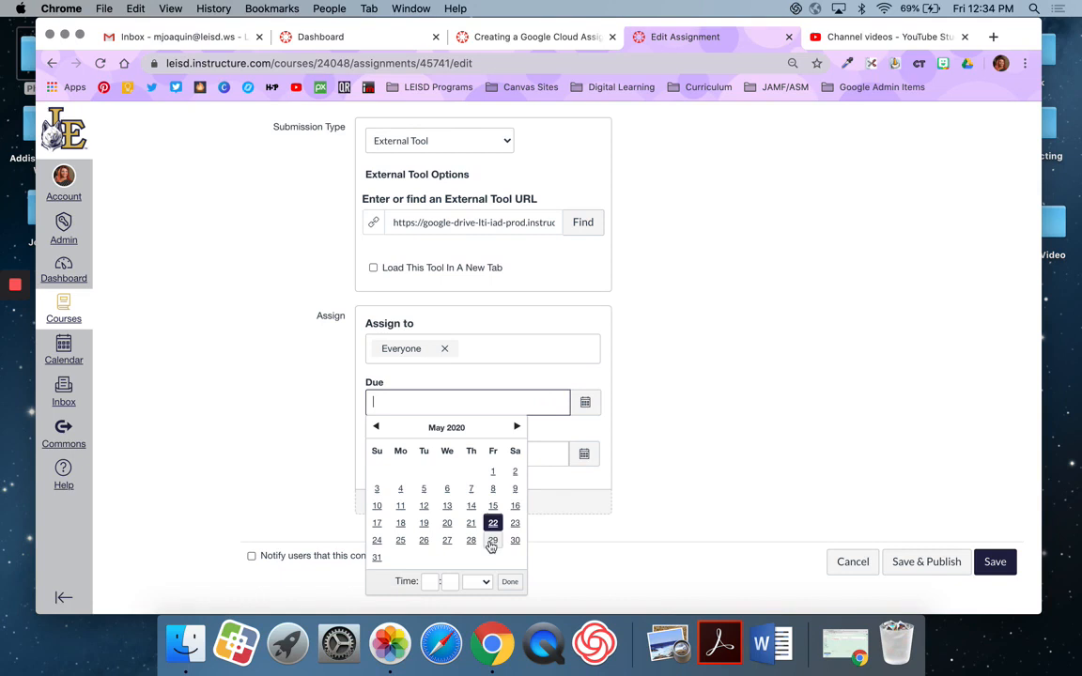
click(494, 540)
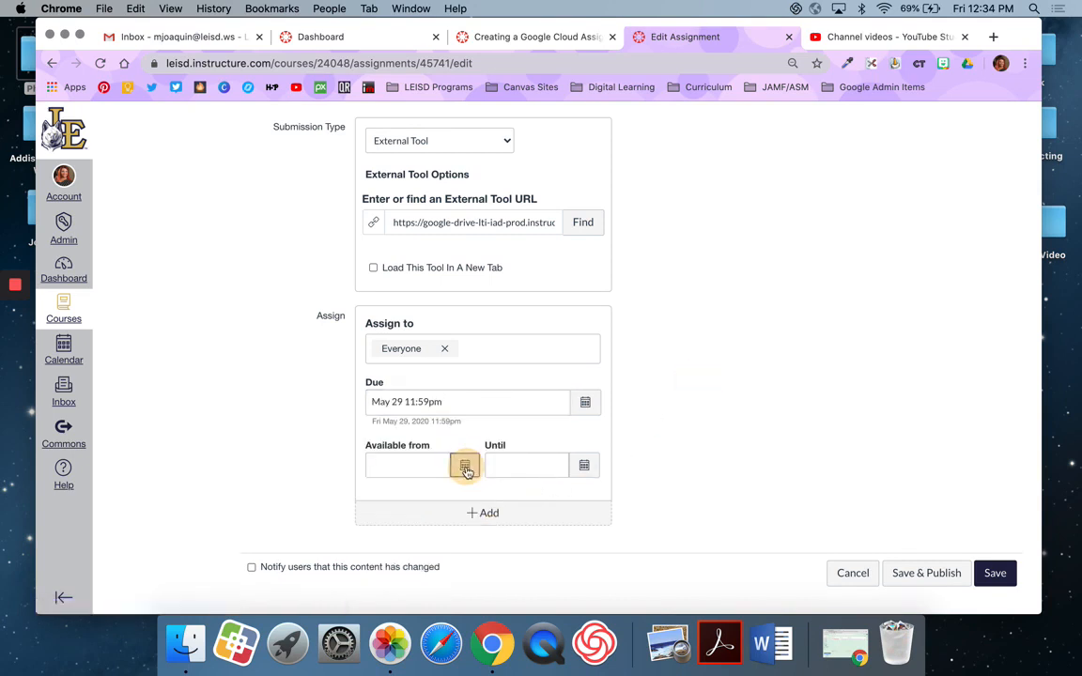
click(465, 466)
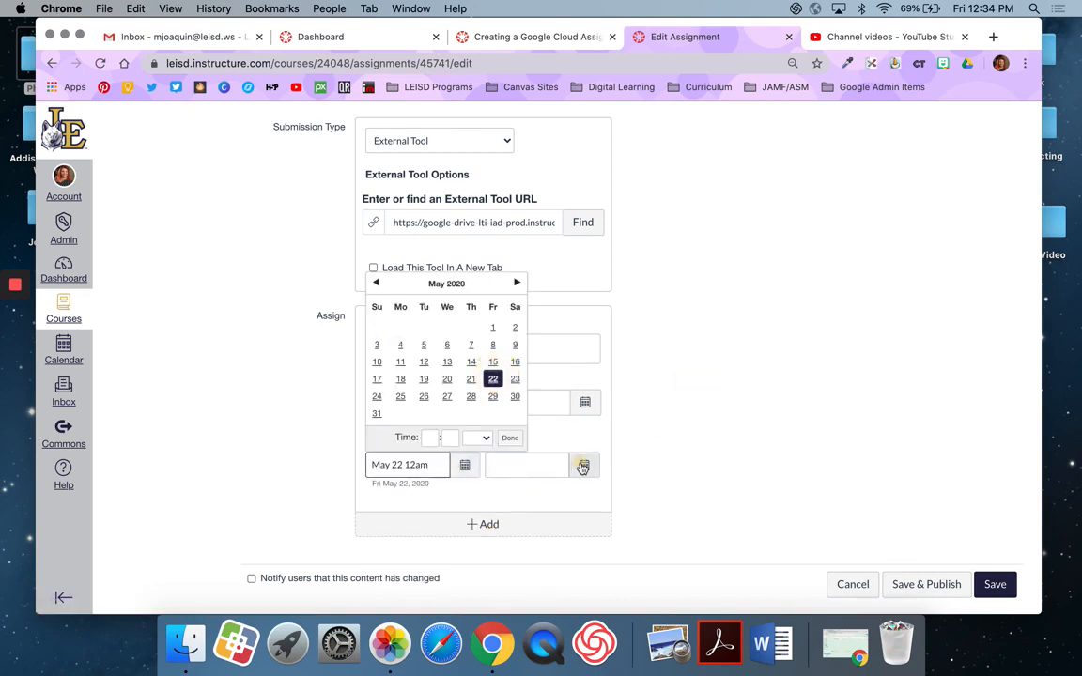
click(584, 465)
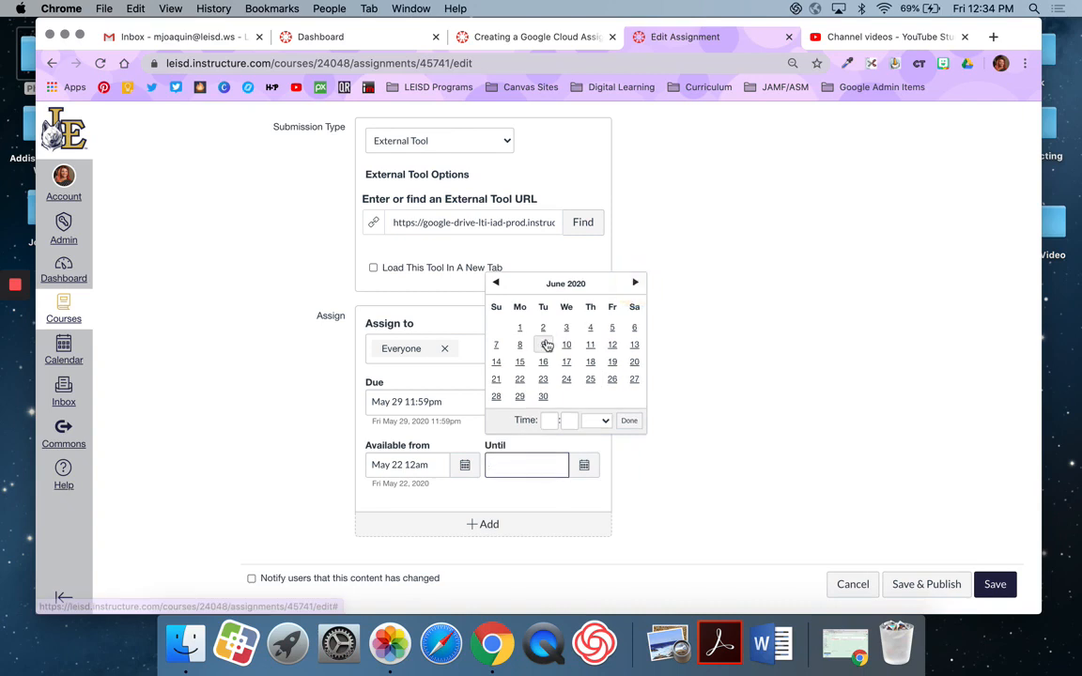
click(543, 327)
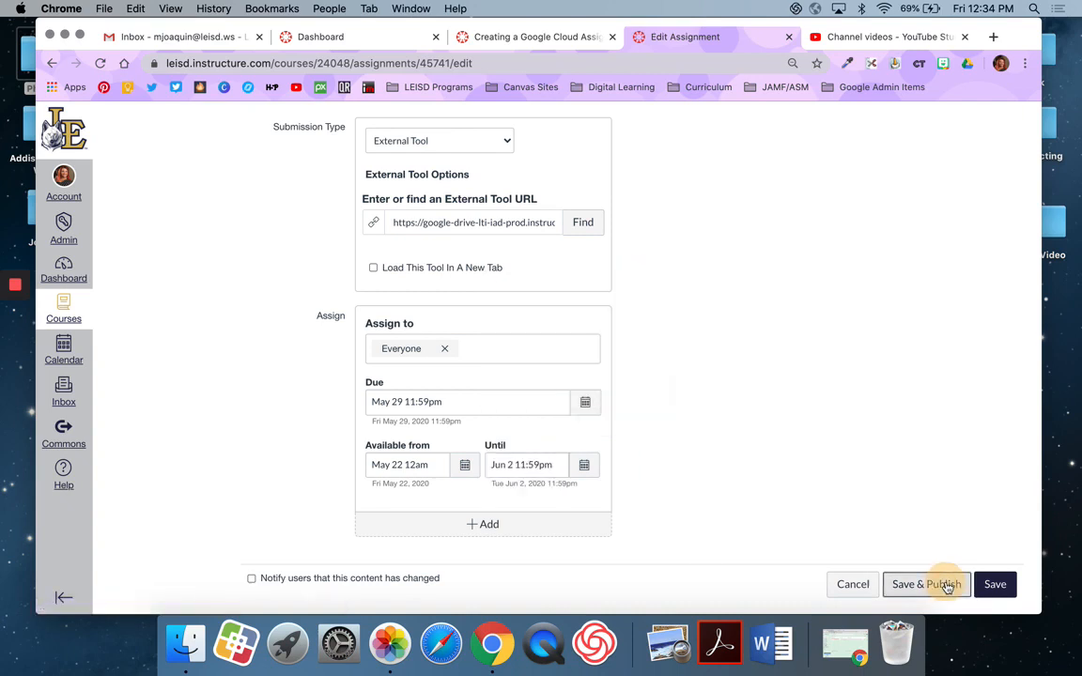
click(926, 584)
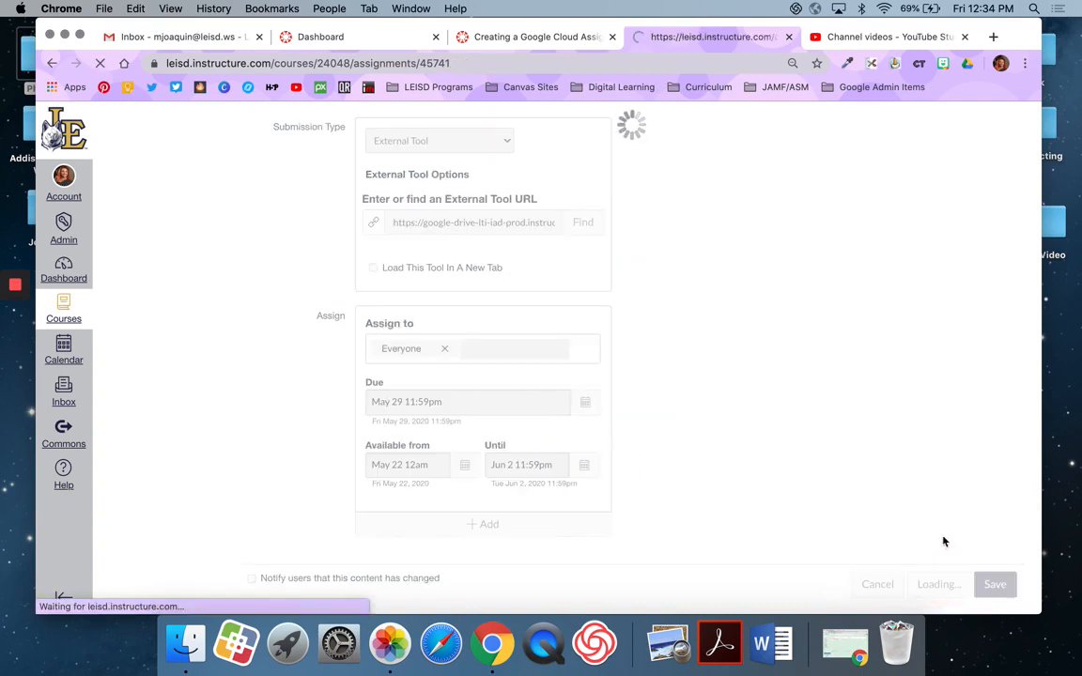
- Review the saved assignment page showing the embedded Book Review Doc
click(995, 584)
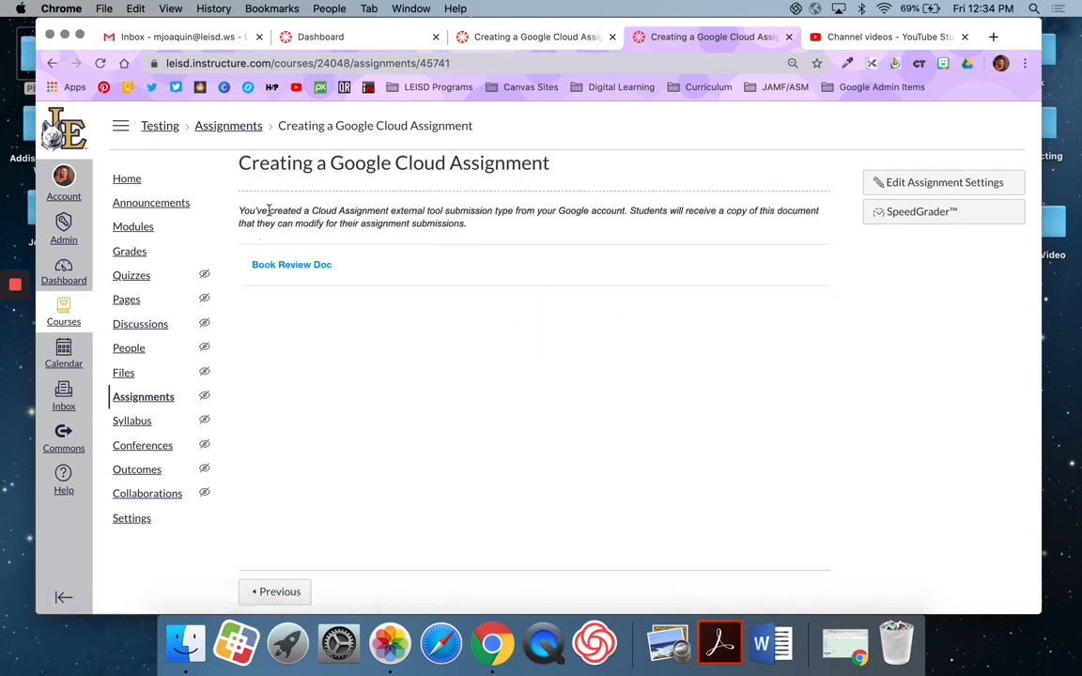
click(291, 264)
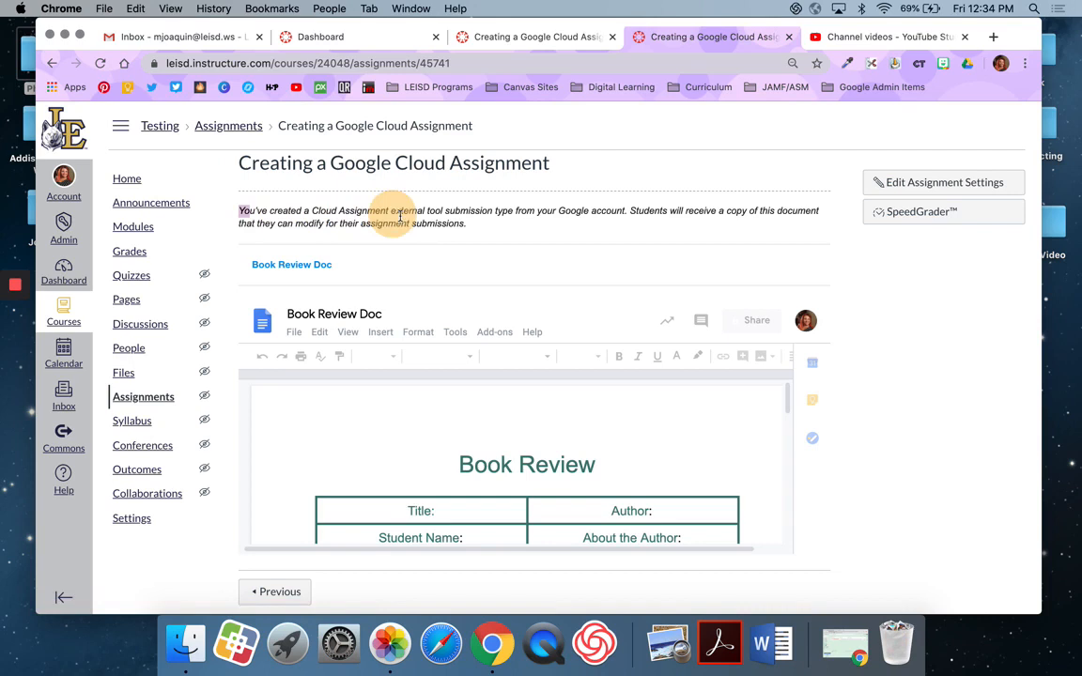